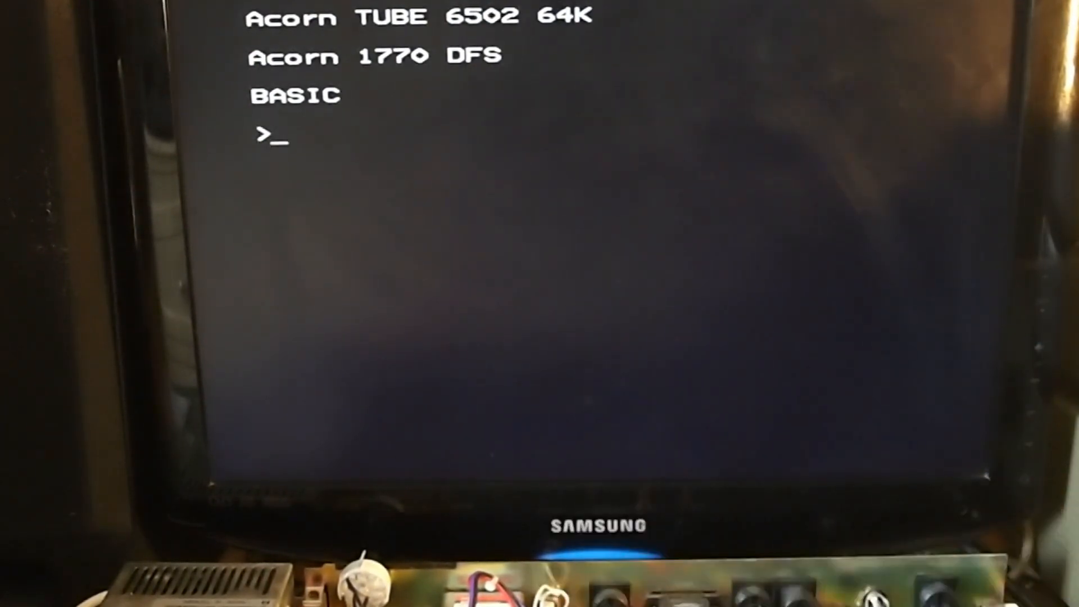
Enter *FX151,230,14 to write to the Tube control register
text(*FX)
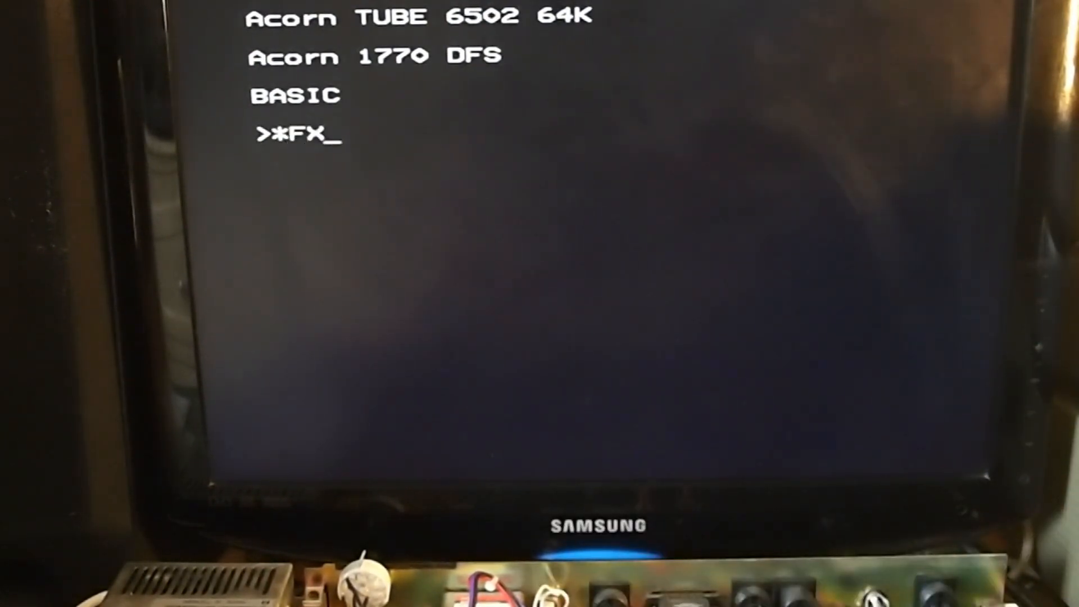
text(151)
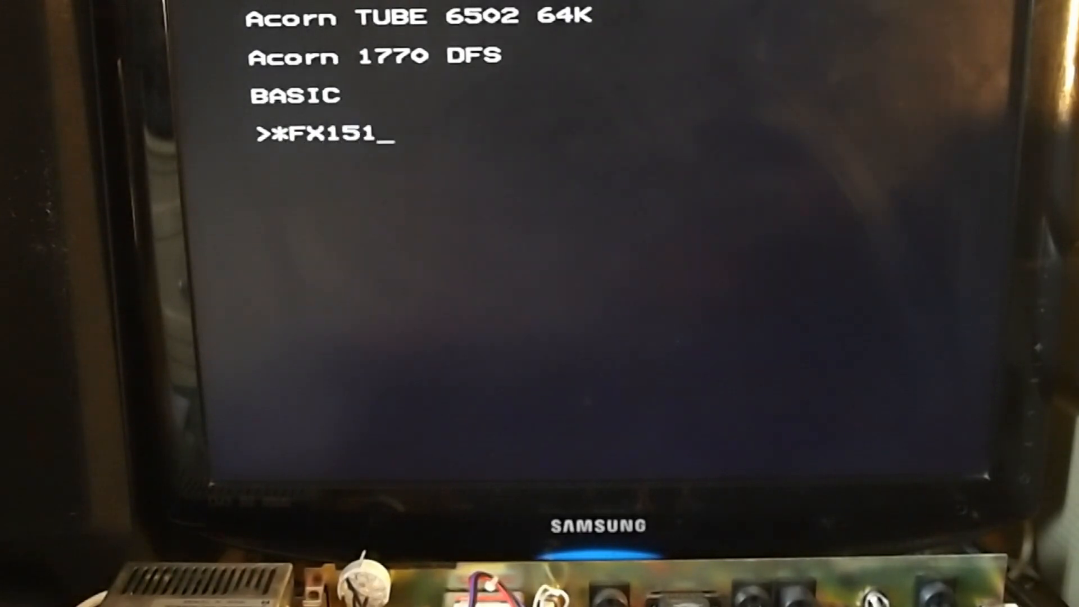
text(.2)
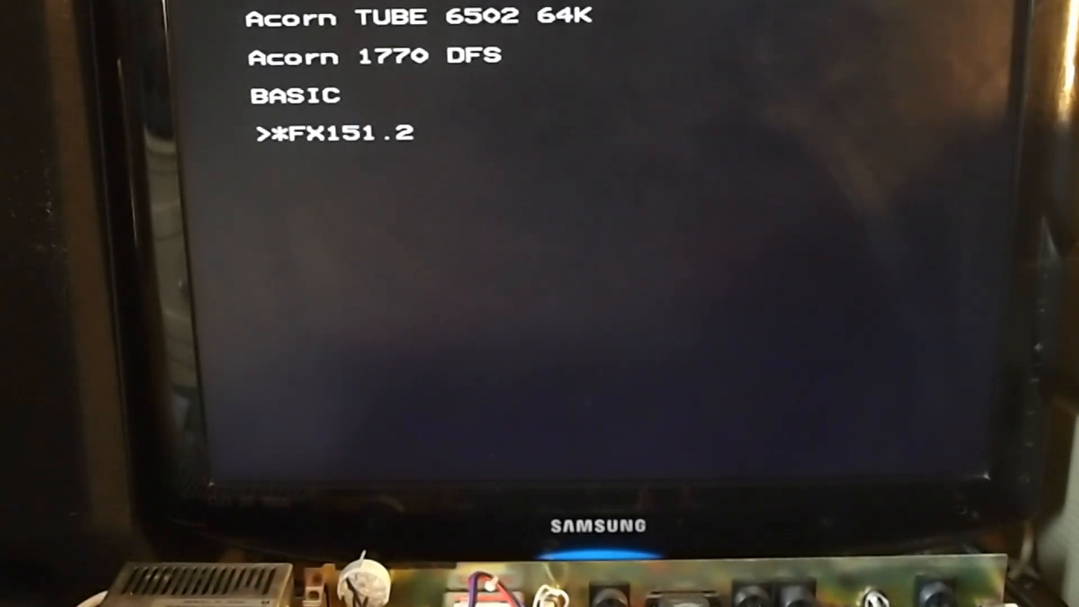
text(,23)
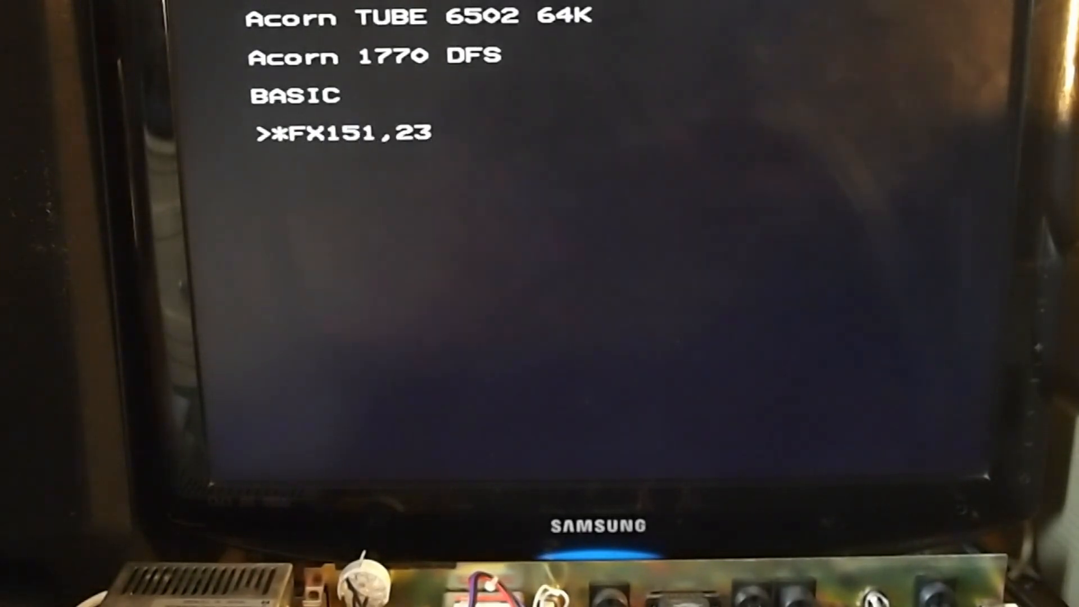
text(0)
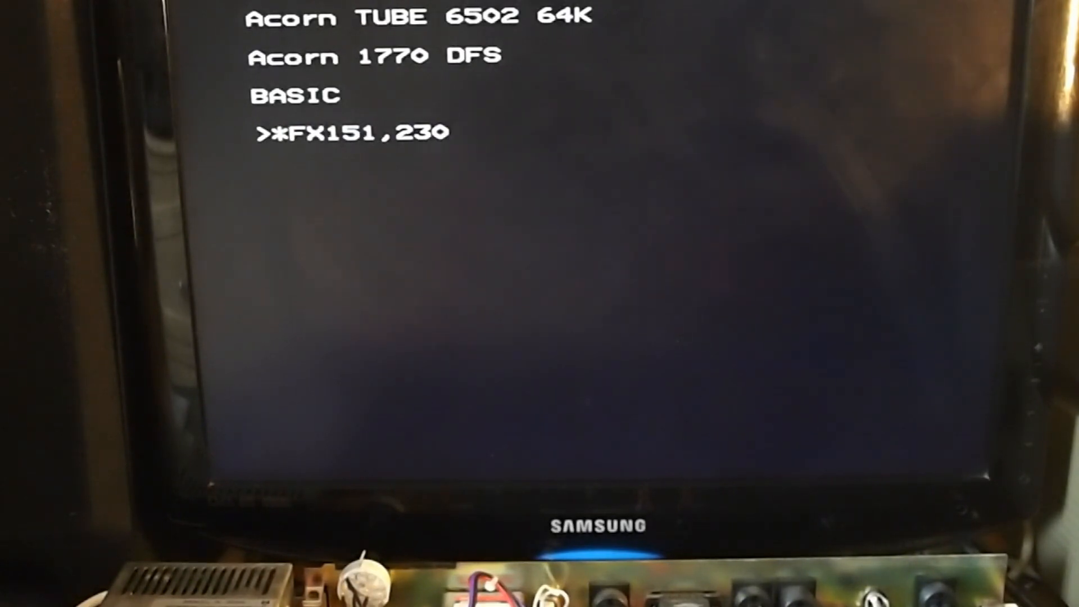
text(,14)
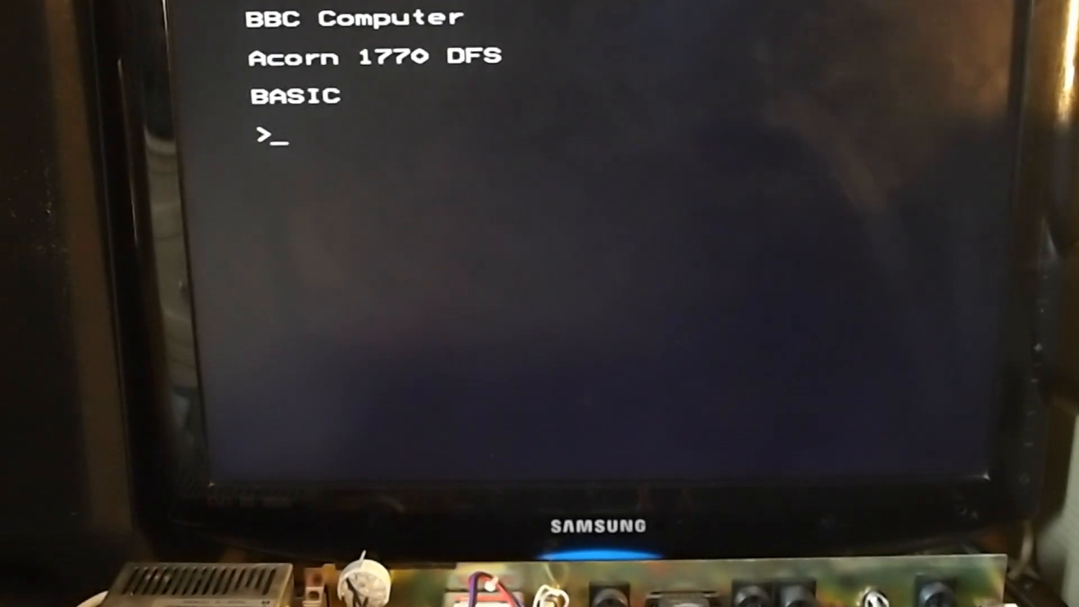
Check the card and drive, list the 511 disks with *DCAT, and begin *DIN2
text(*)
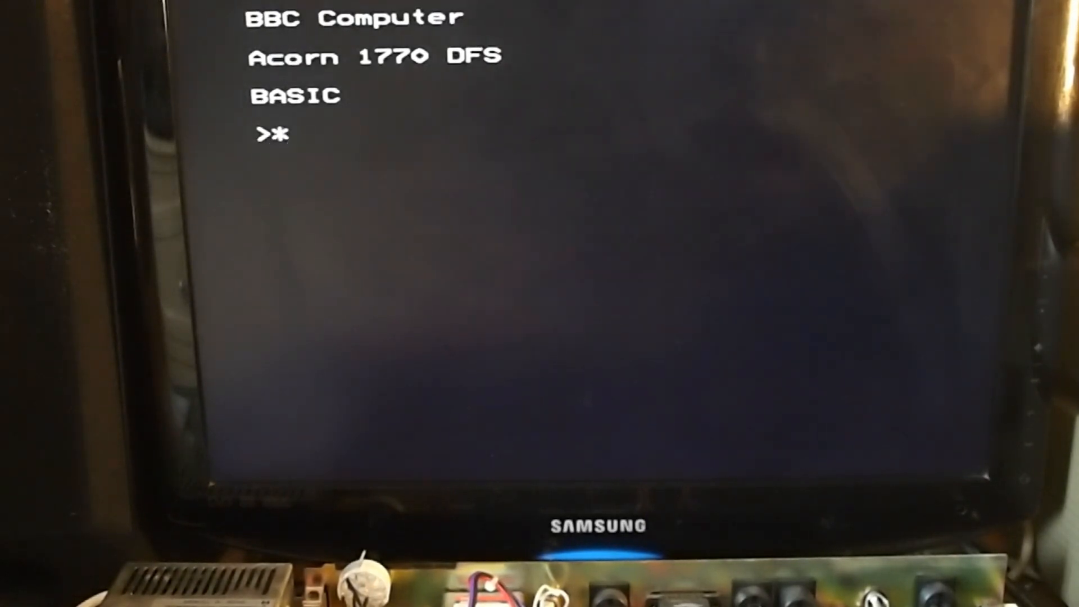
text(CARD)
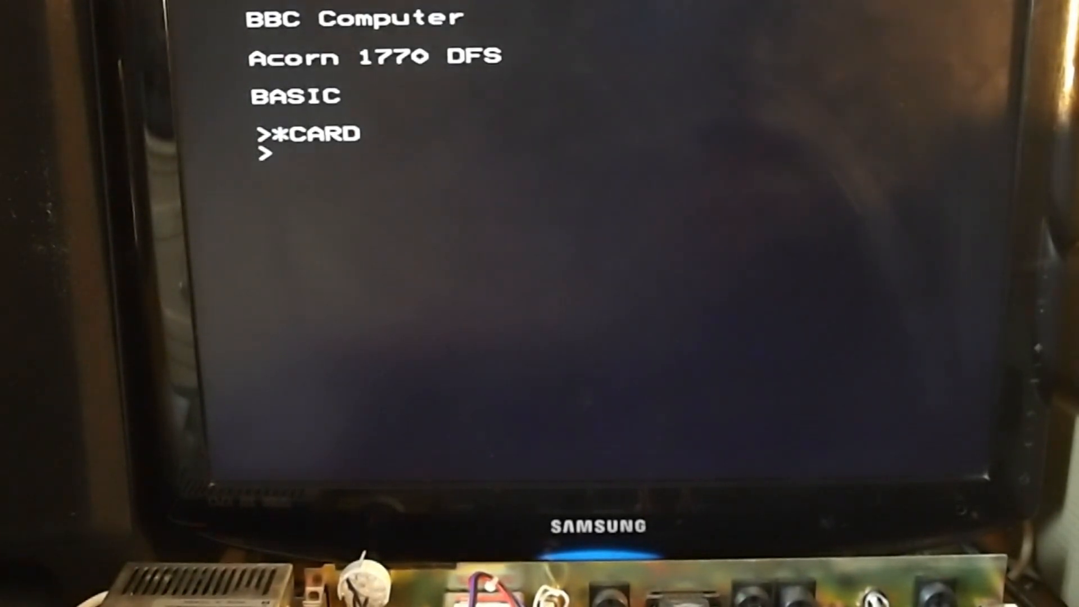
text(*.)
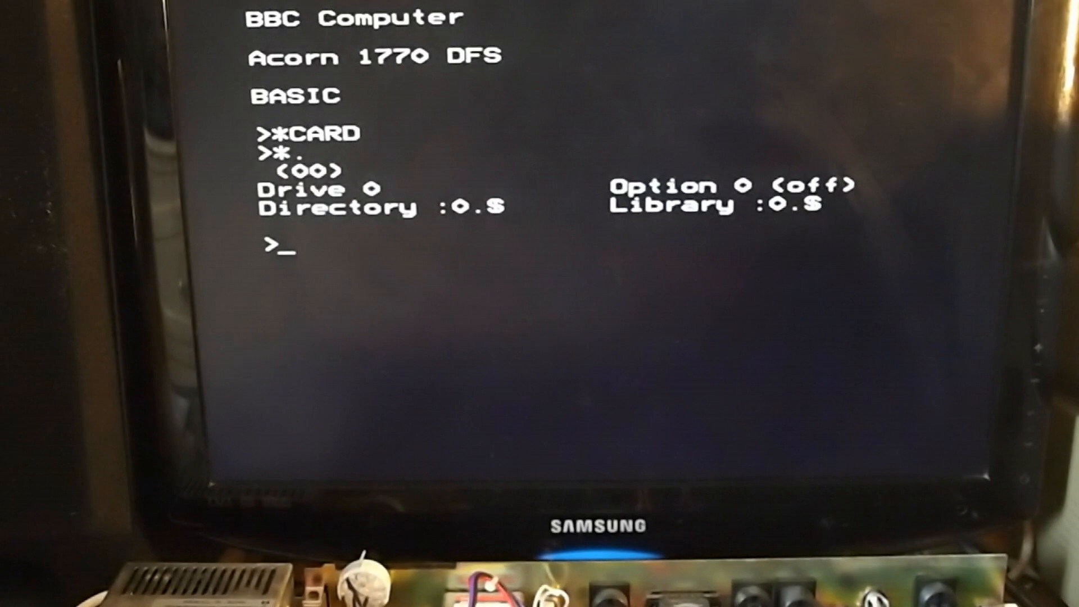
text(*DCA)
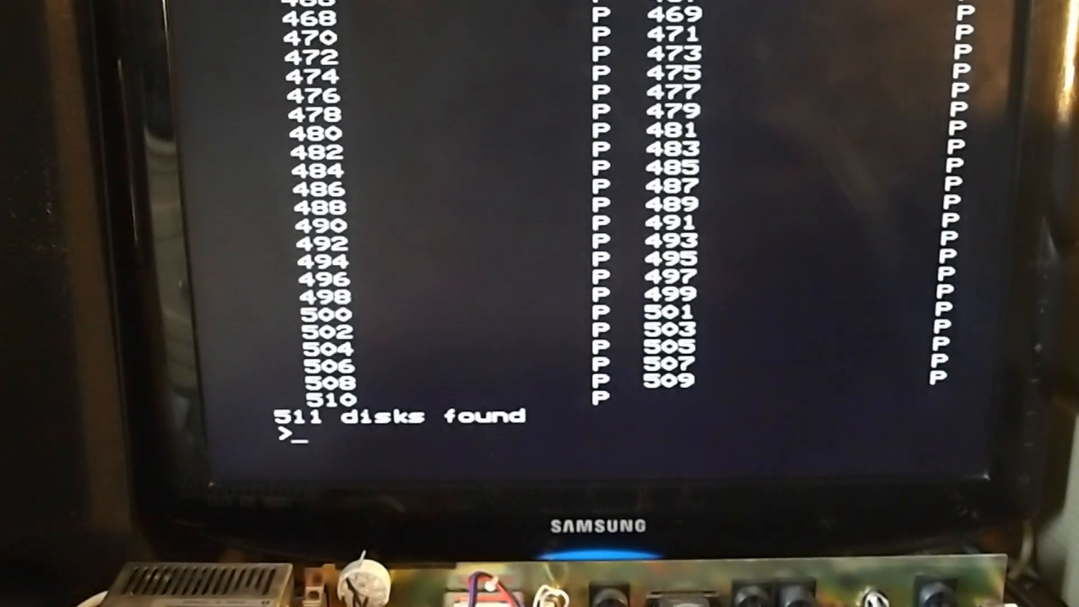
text(*DIN2)
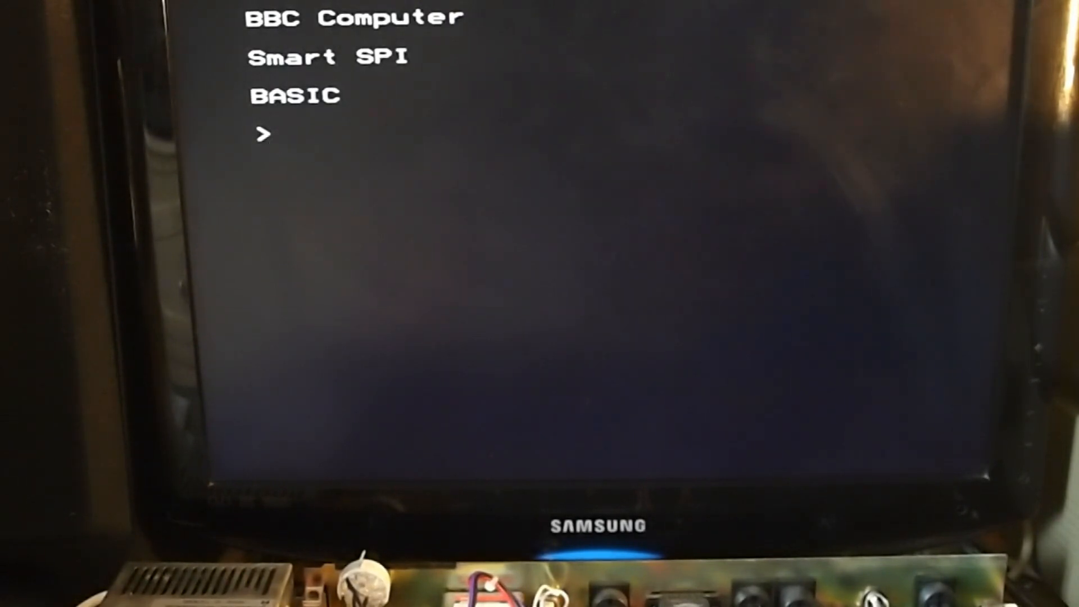
List the 284 disks, mount disk 266 (ASTRO), and examine its files with EX
text(*)
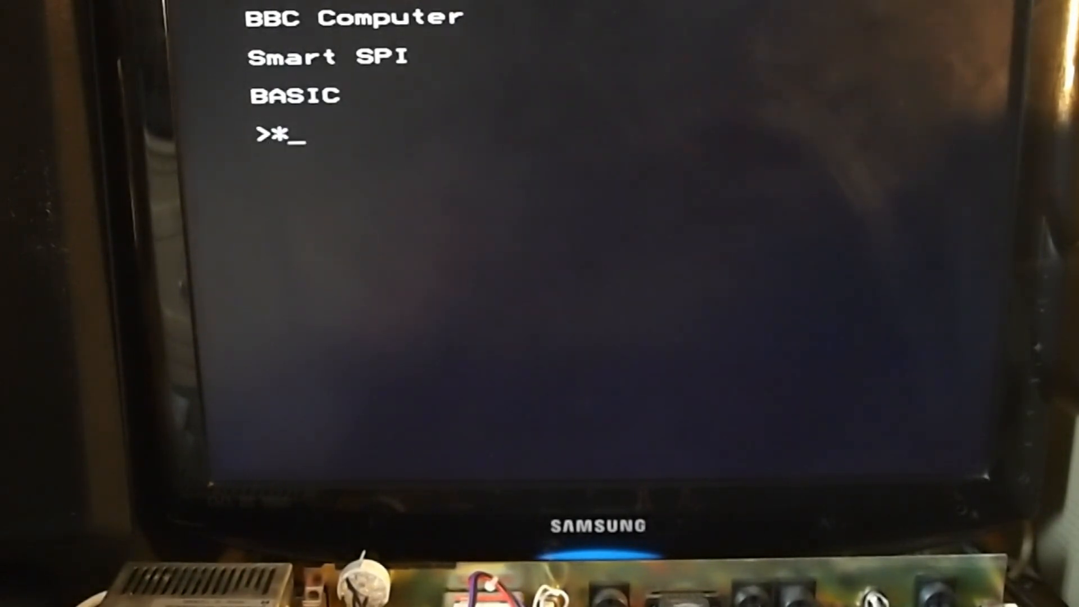
text(DCAT)
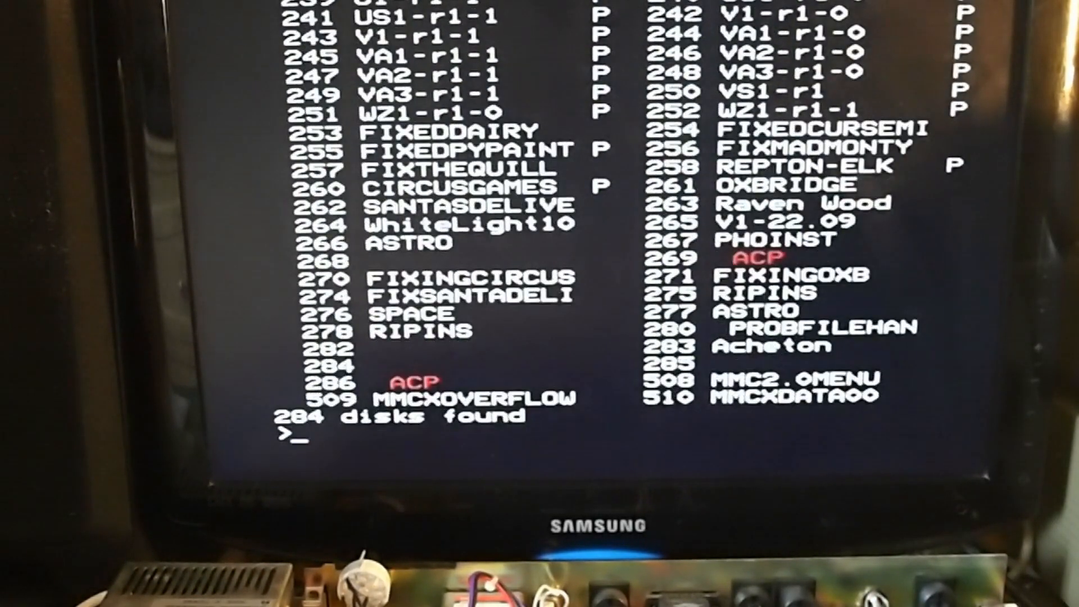
text(*D)
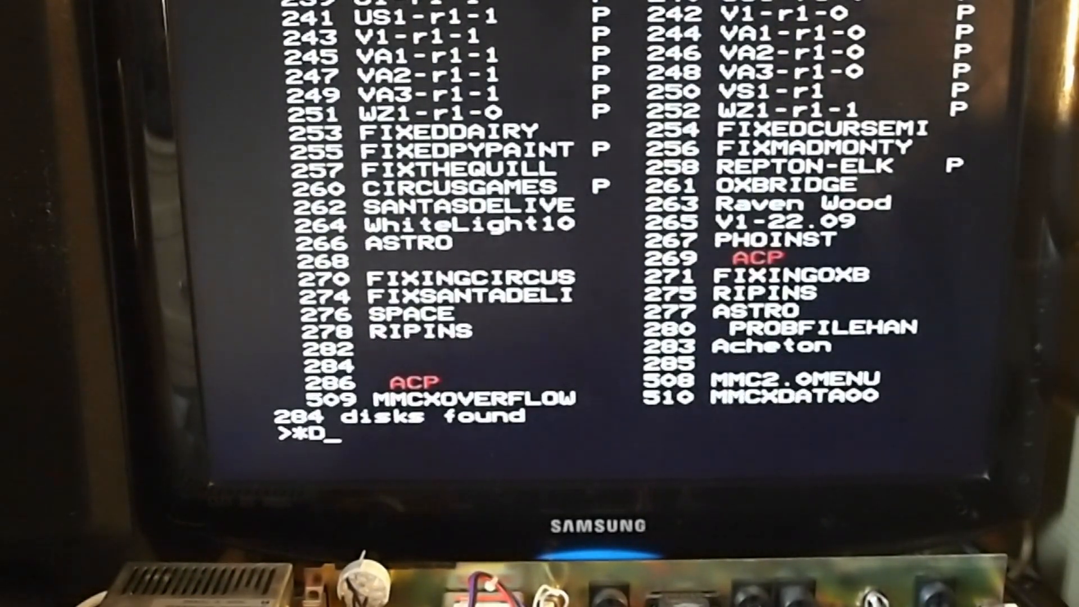
text(IN)
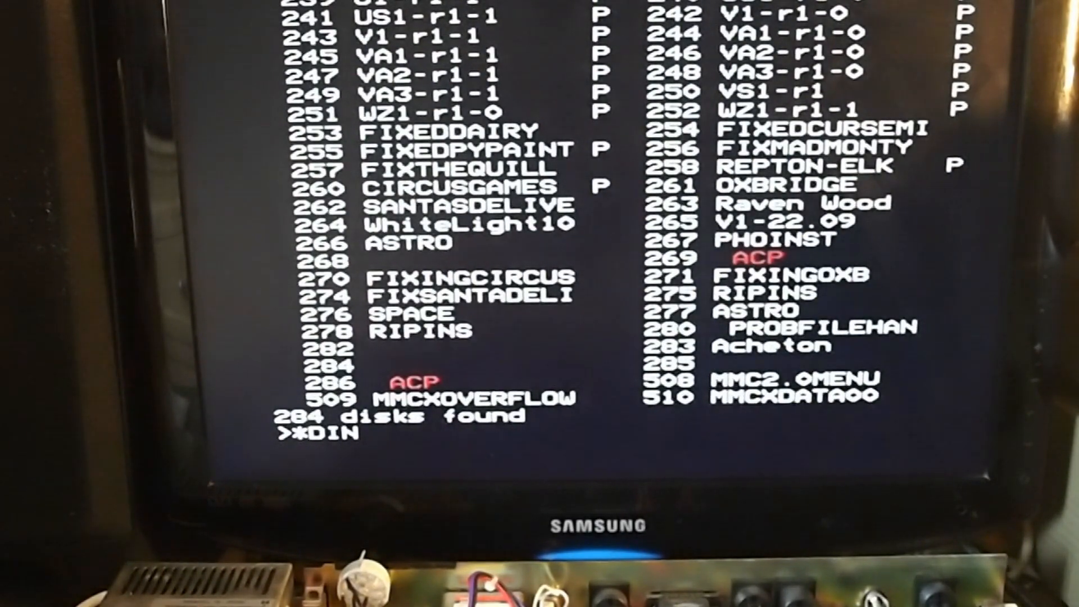
text(266)
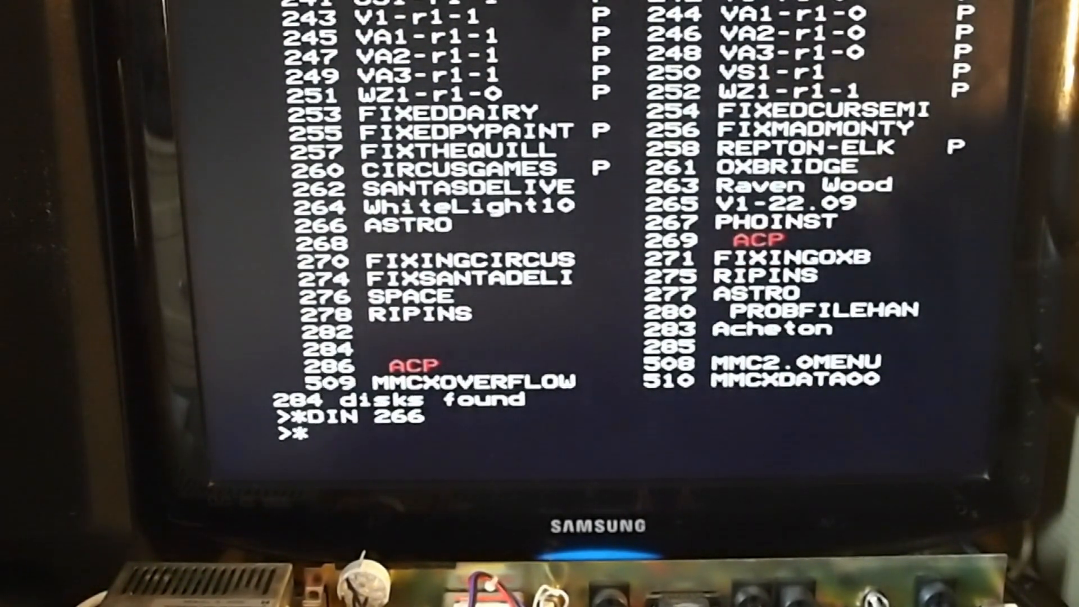
text(EX.)
text(*ROMS)
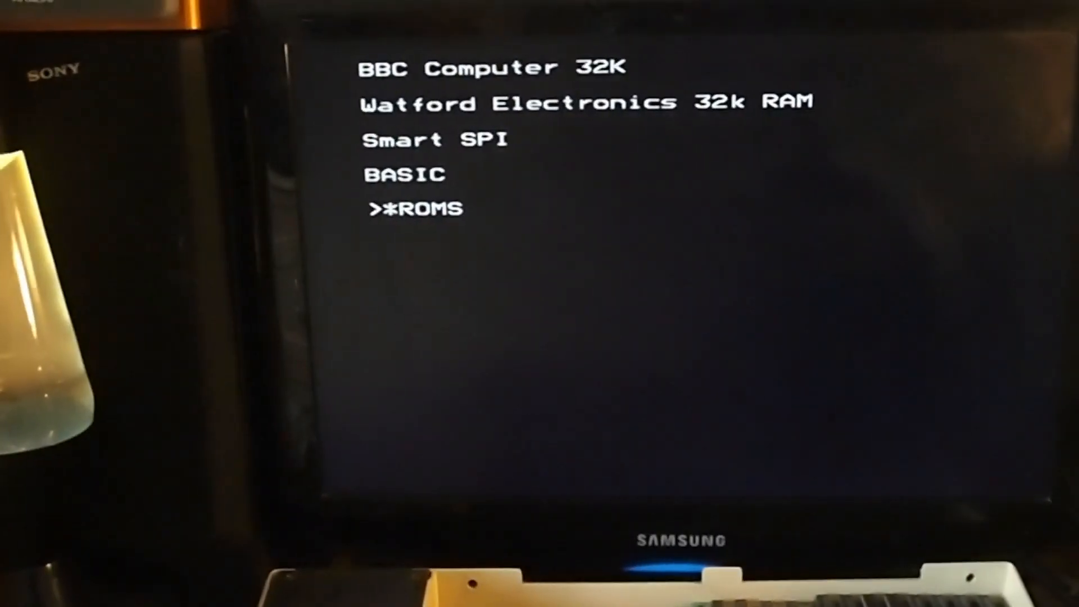
List the installed ROMs, request help on ACP, and launch Advanced Control Panel 1.04
key(Return)
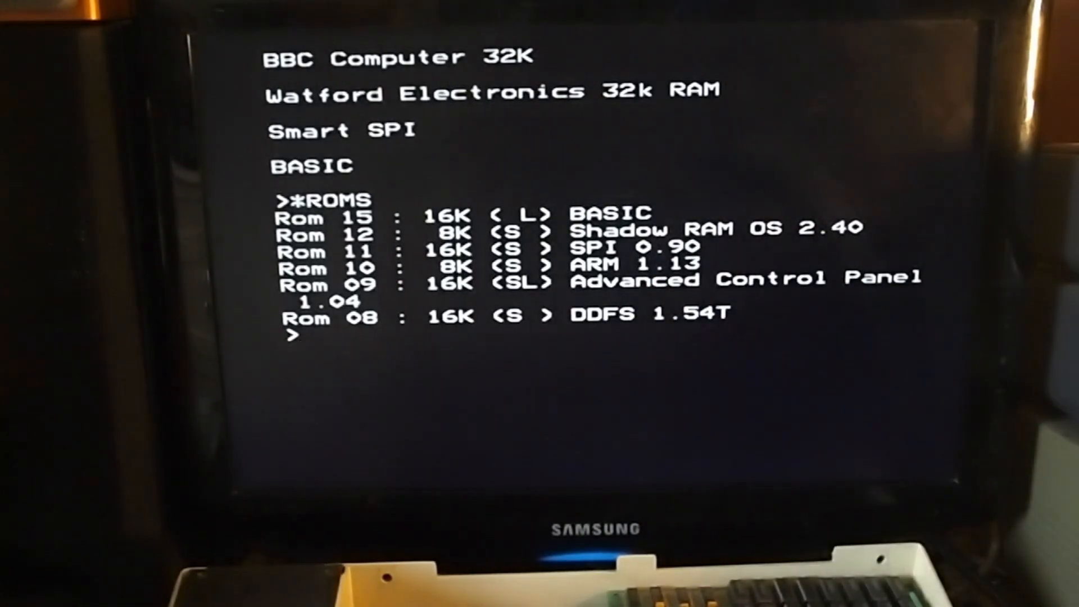
text(*H. ACP)
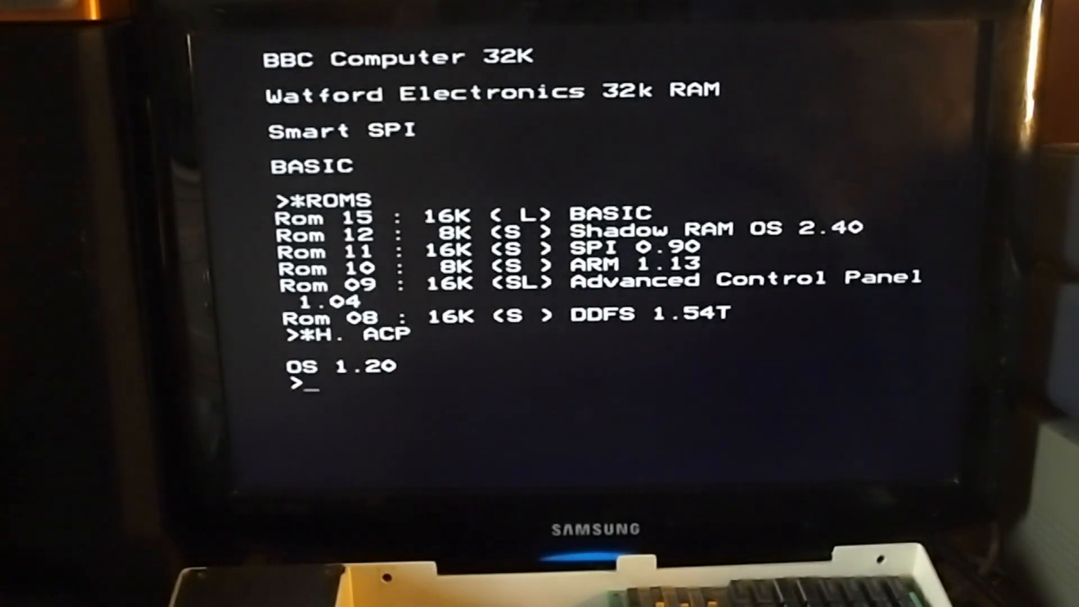
text(*)
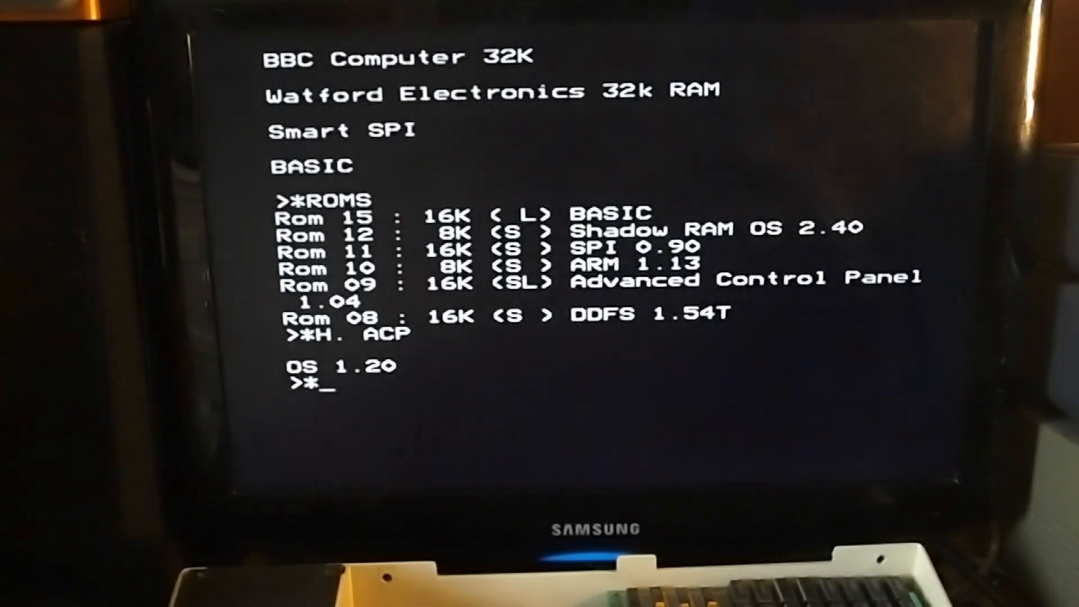
text(ACP)
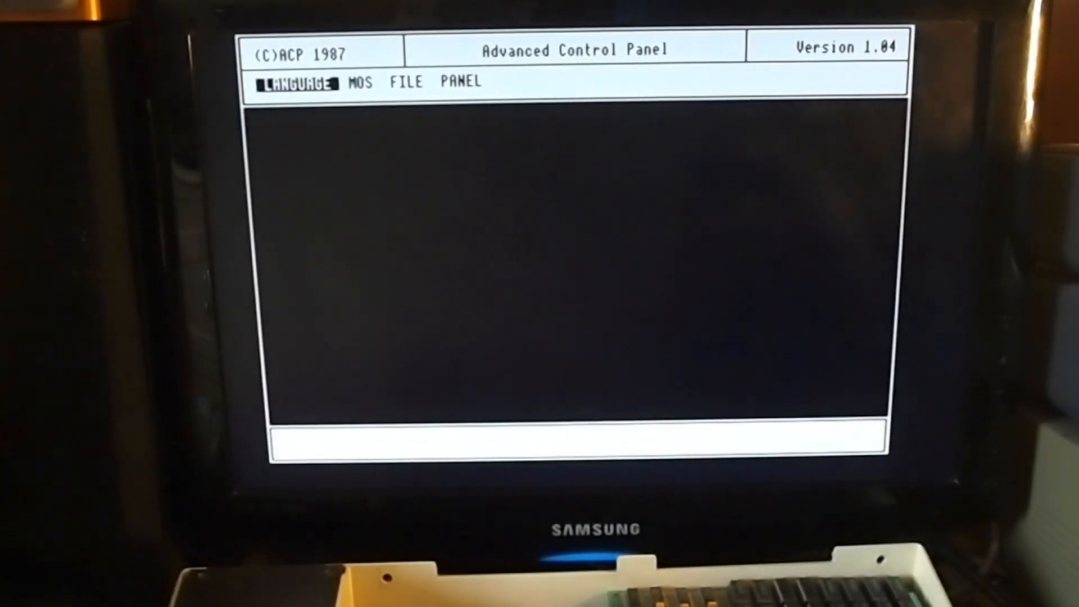
Browse the control panel's MOS and FILE menus, then exit back to BASIC
click(359, 82)
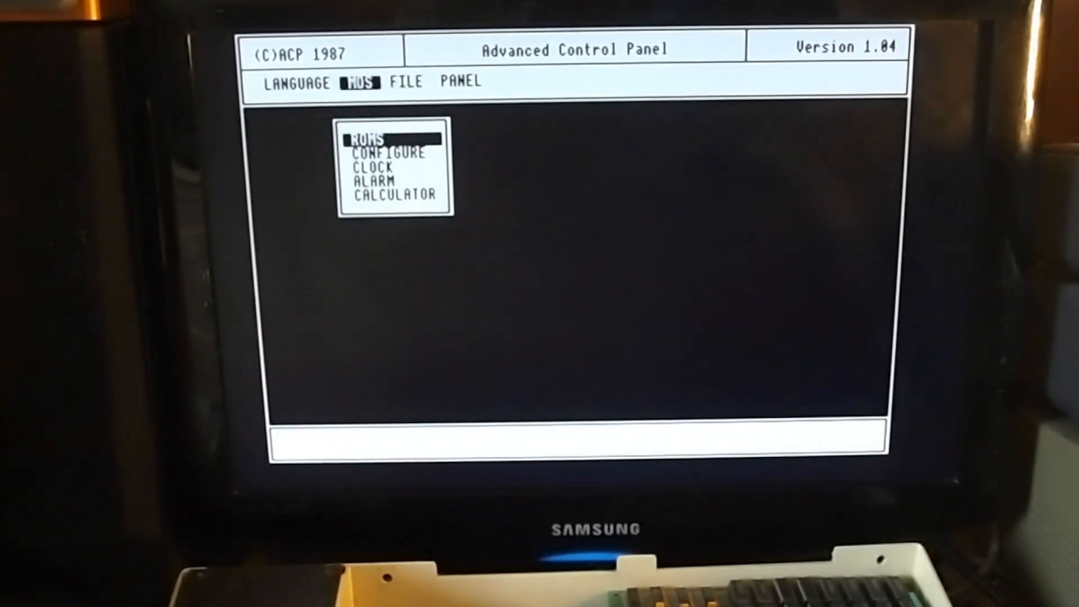
click(297, 82)
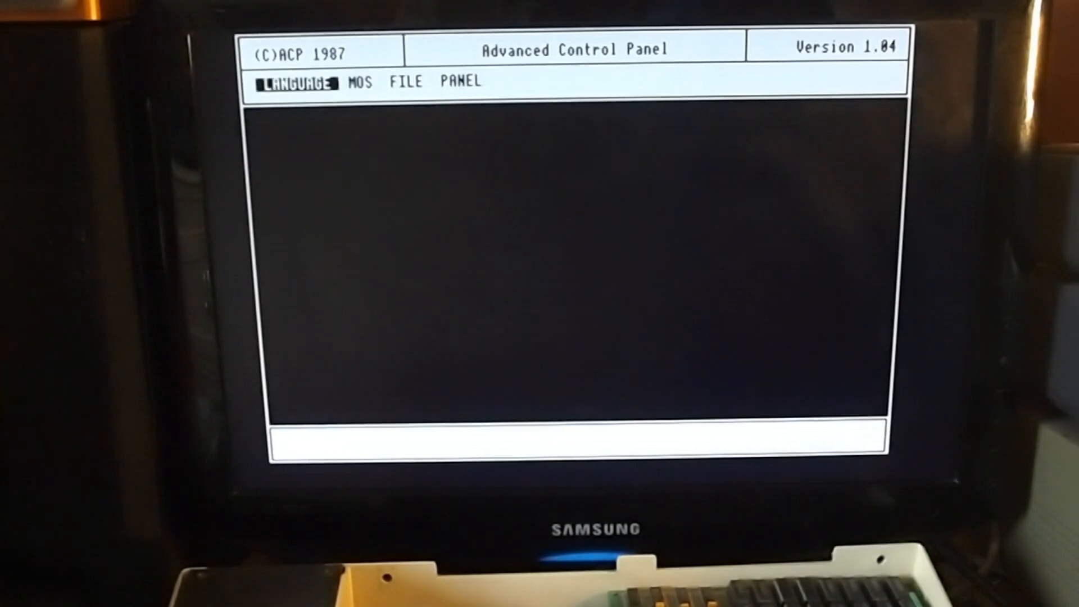
click(361, 82)
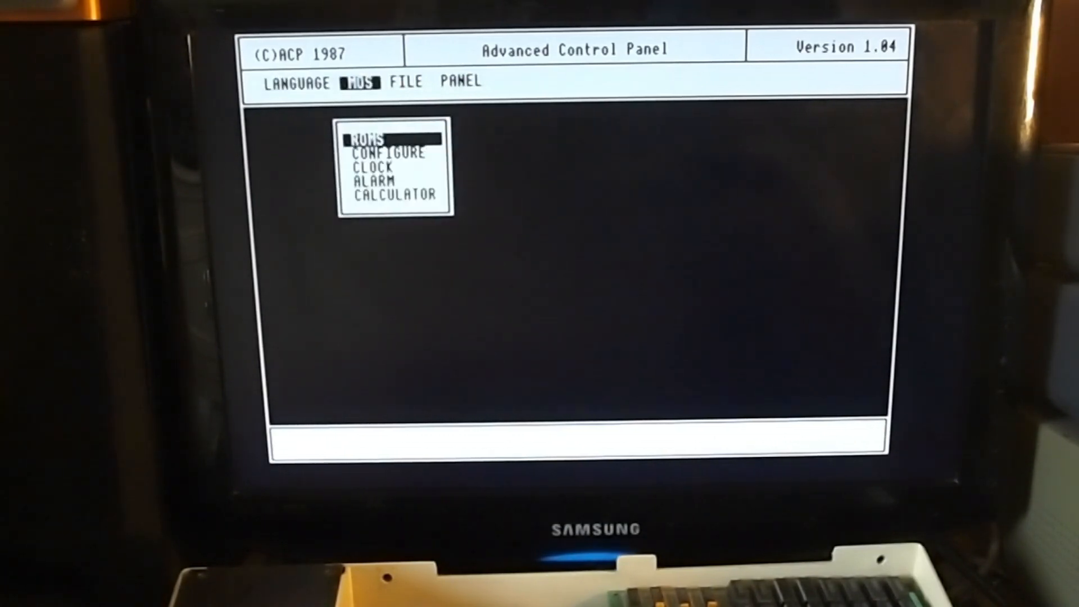
click(372, 138)
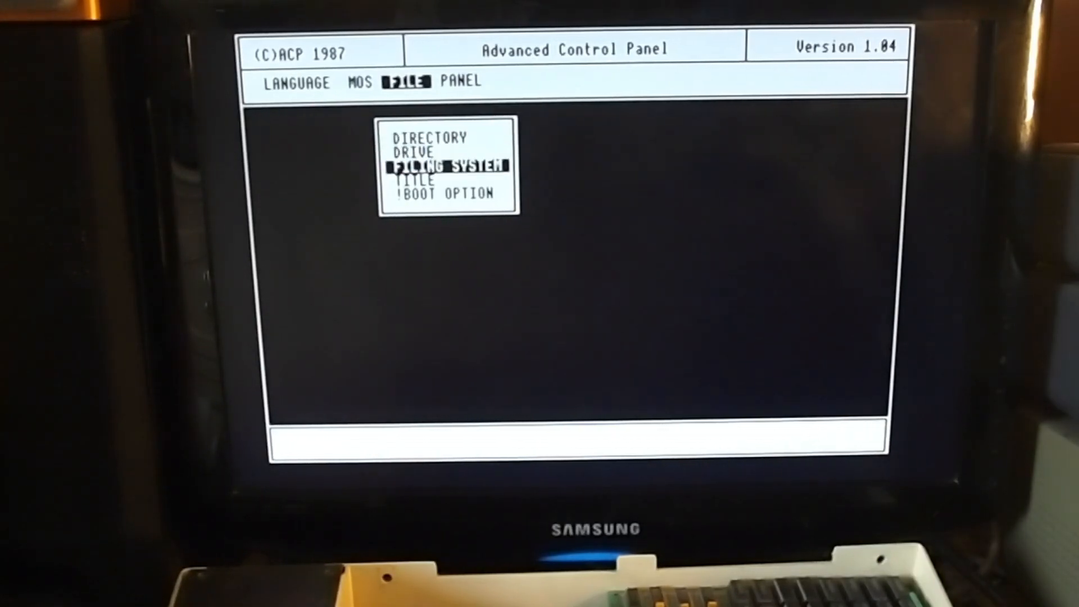
click(366, 81)
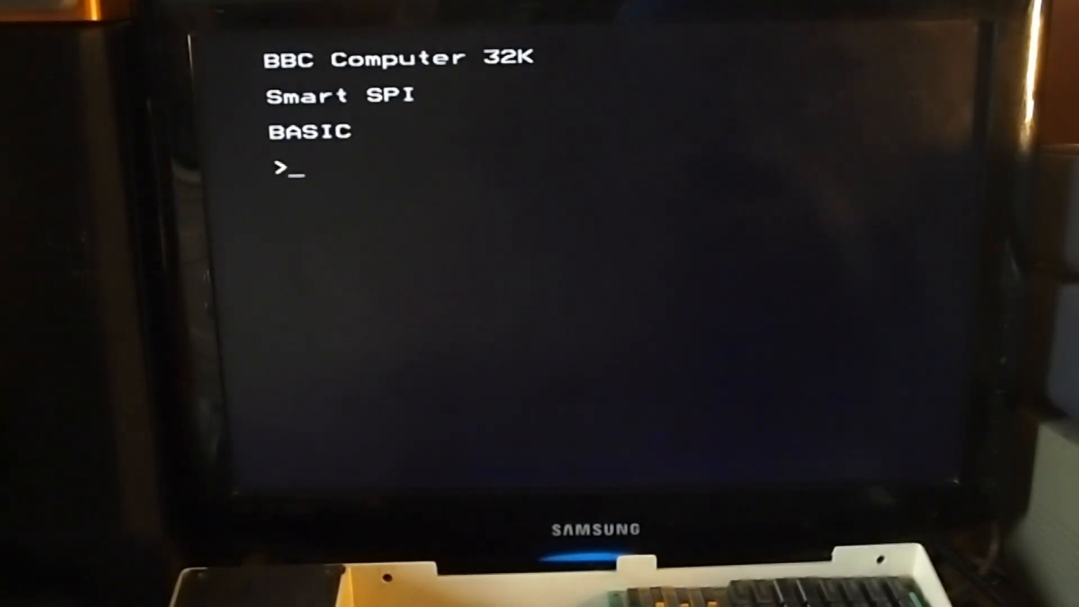
text(*)
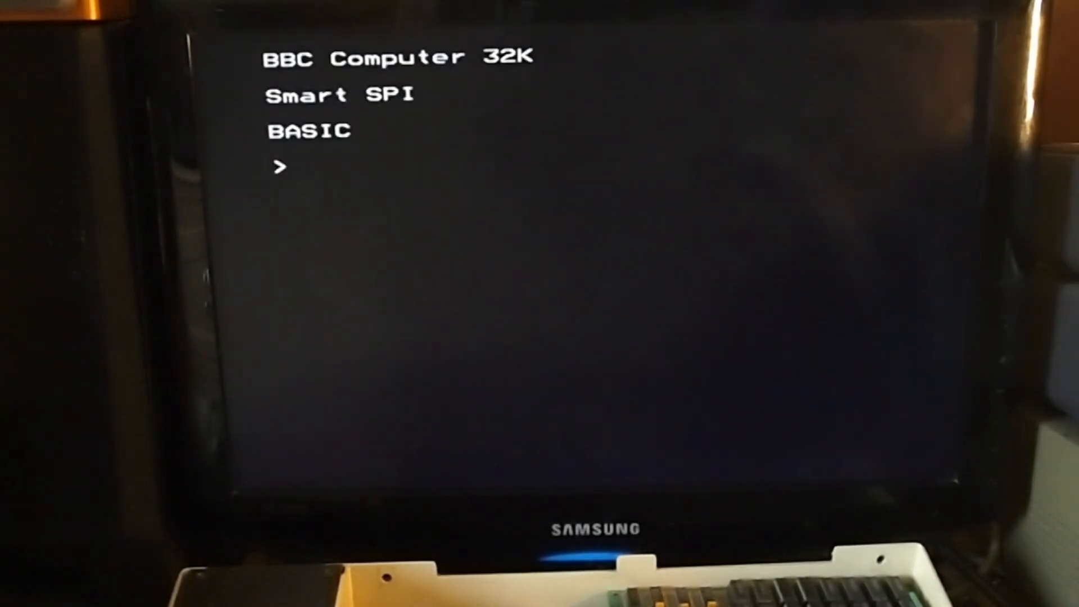
text(*R)
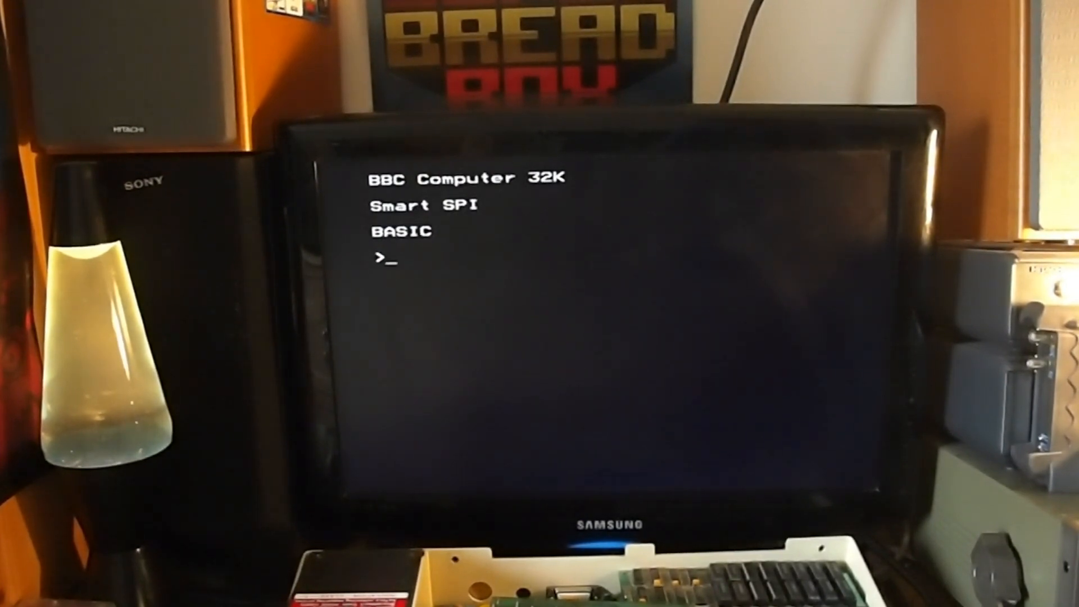
List every disk on the card with *DCAT
text(*DCA)
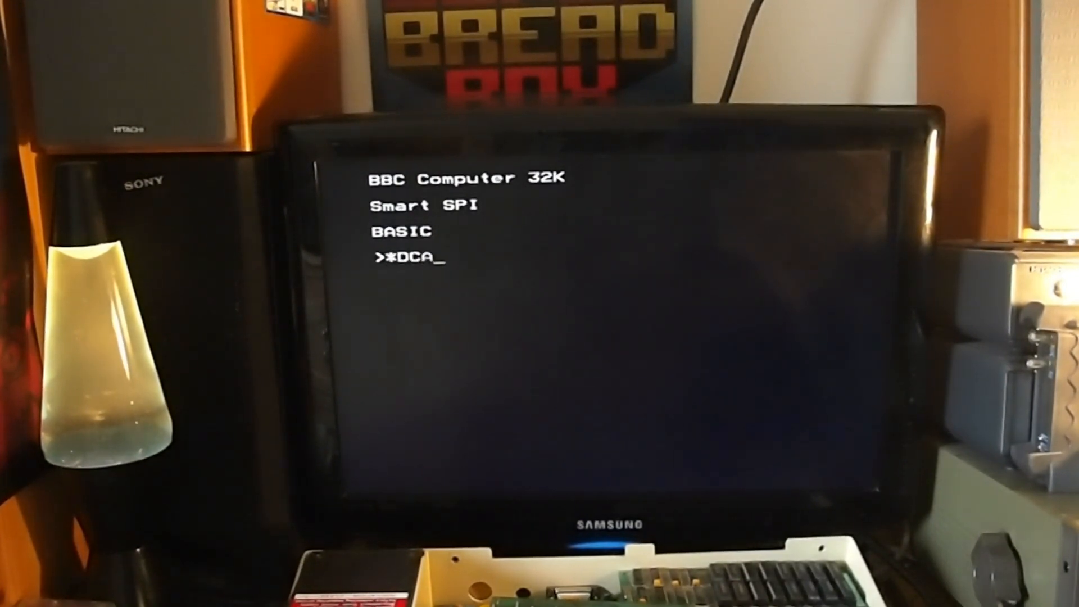
text(T)
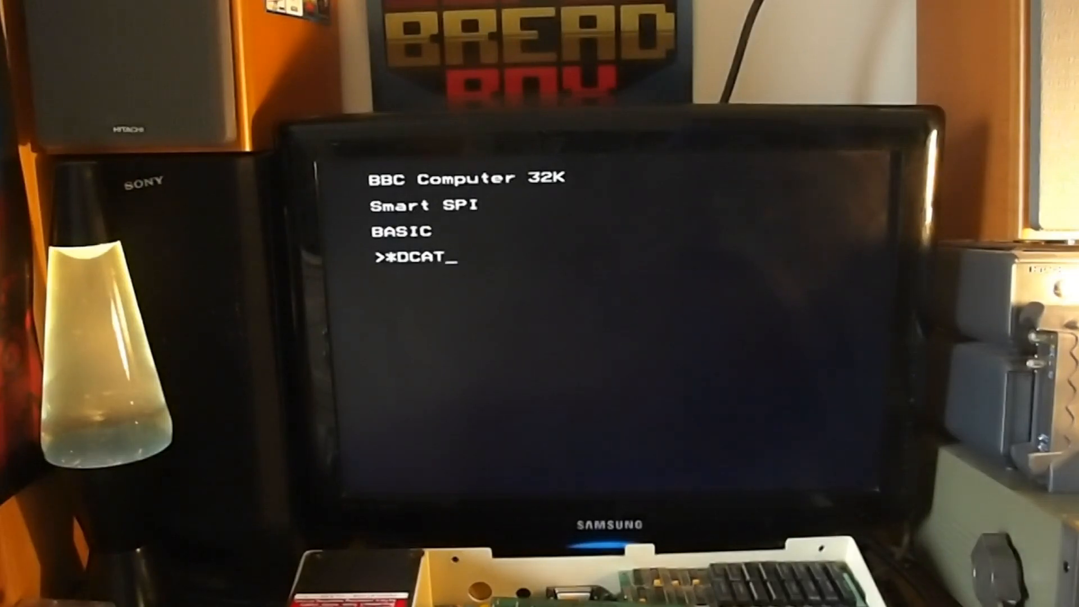
key(enter)
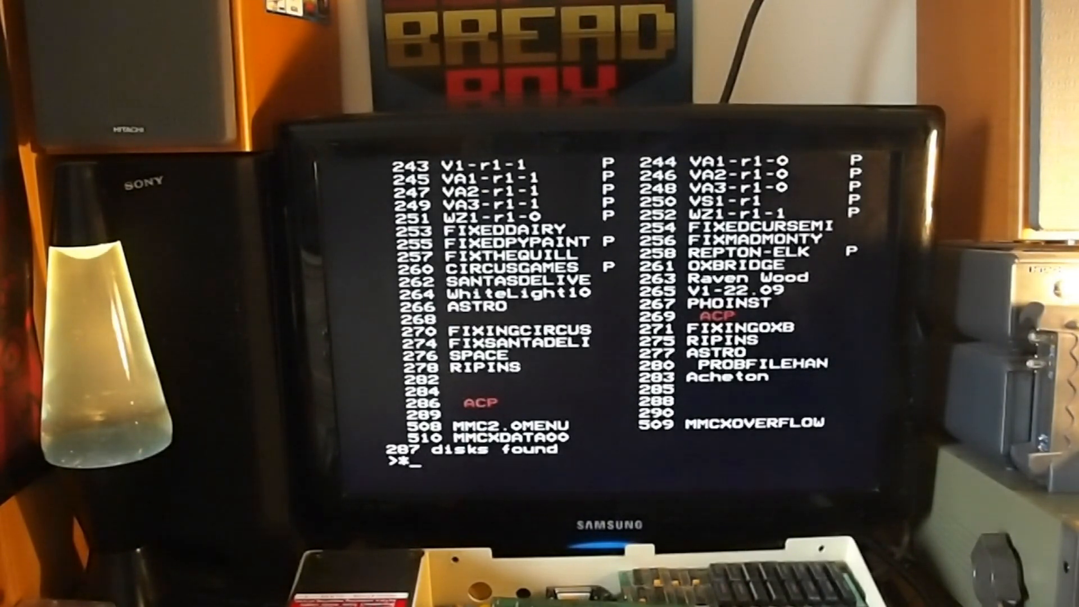
Mount disk 290 and begin examining its !Boot file
text(DIN 280)
text(*.)
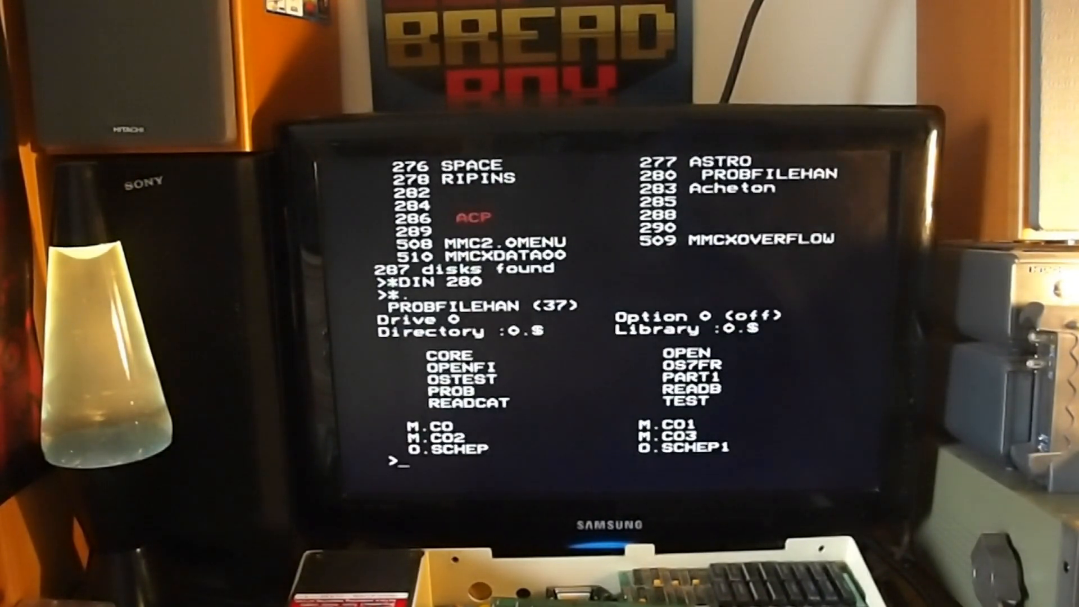
text(*D)
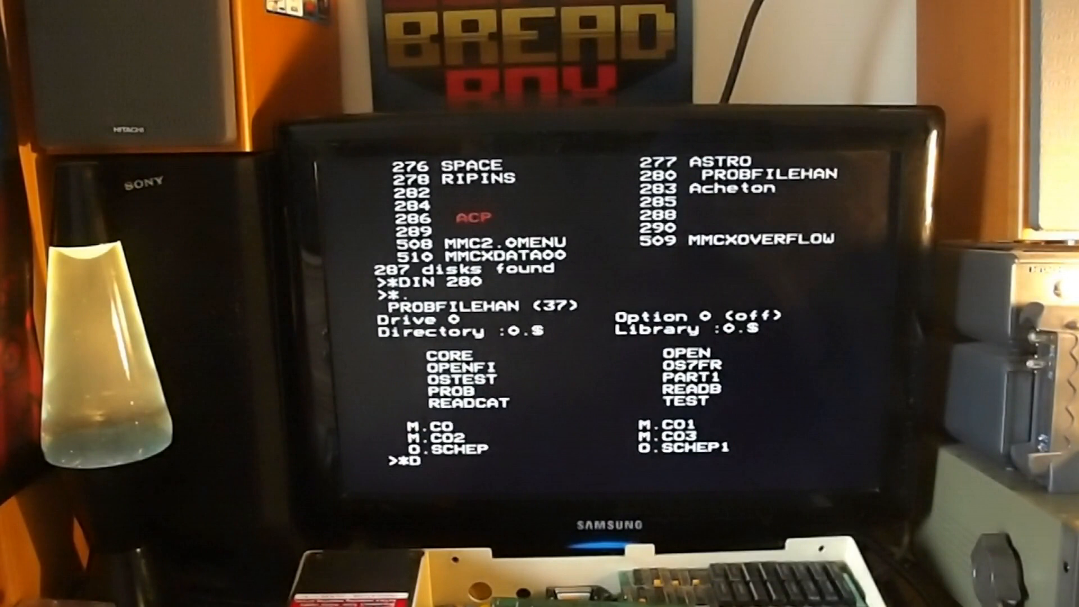
text(DIN290)
text(*.)
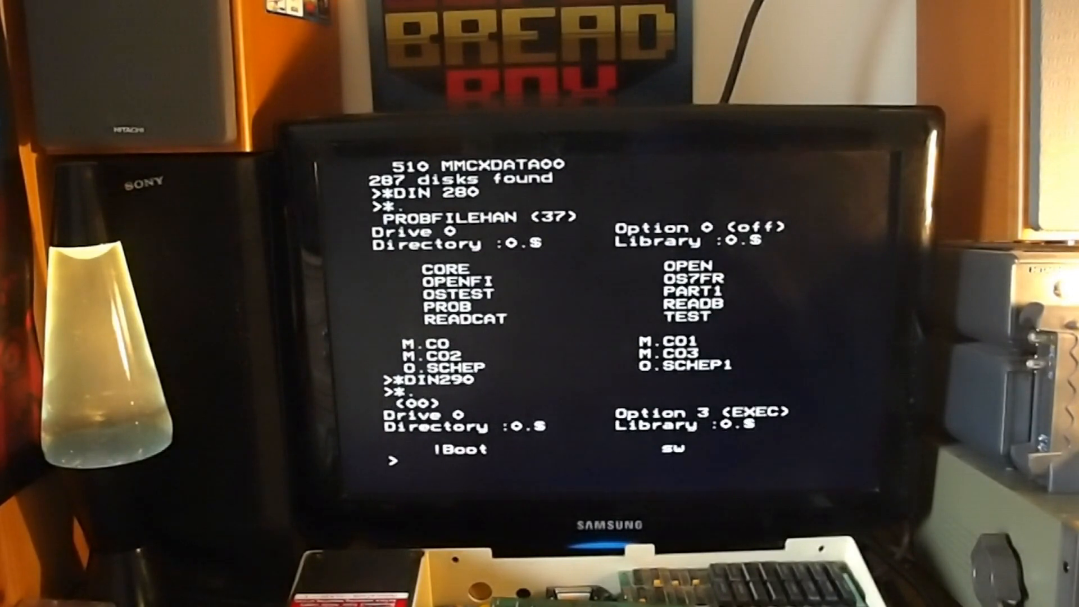
text(EX. !)
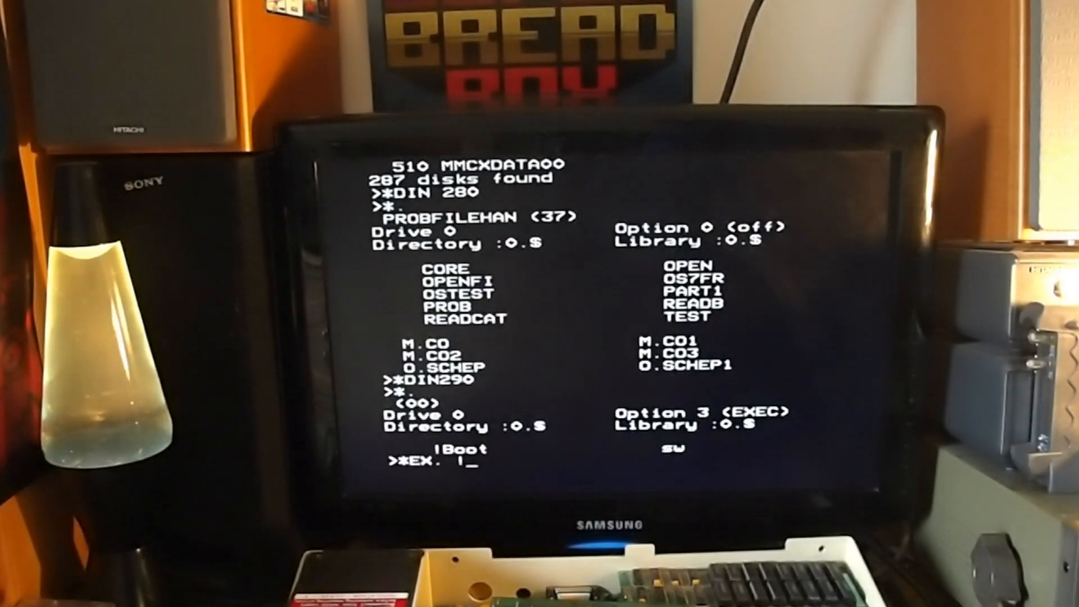
text(BOOT)
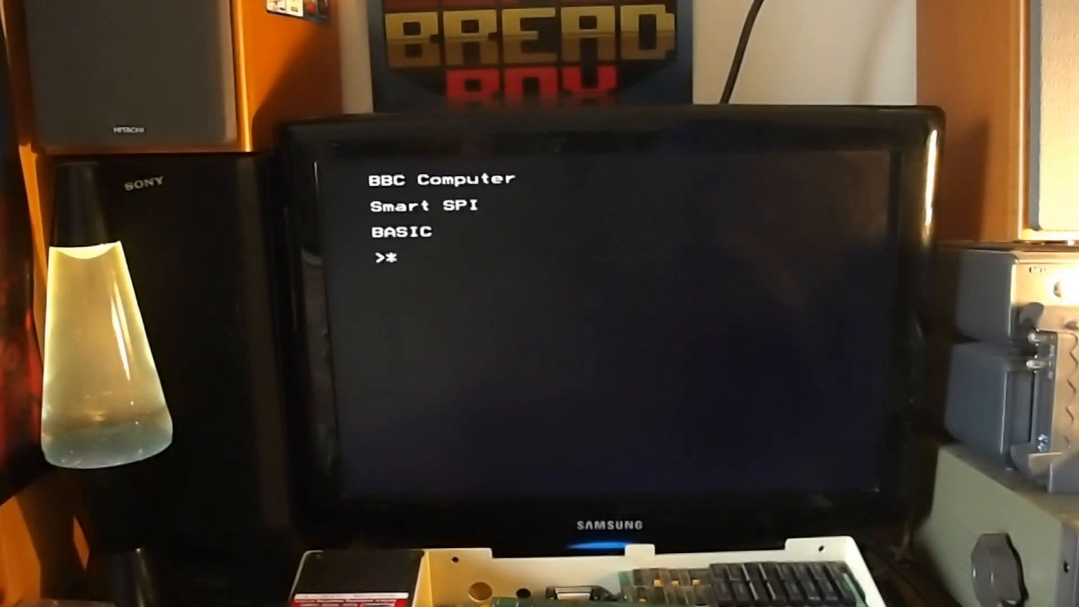
Mount disk 289, catalogue its !Boot and jedi files, and begin typing *EX
text(DIN9)
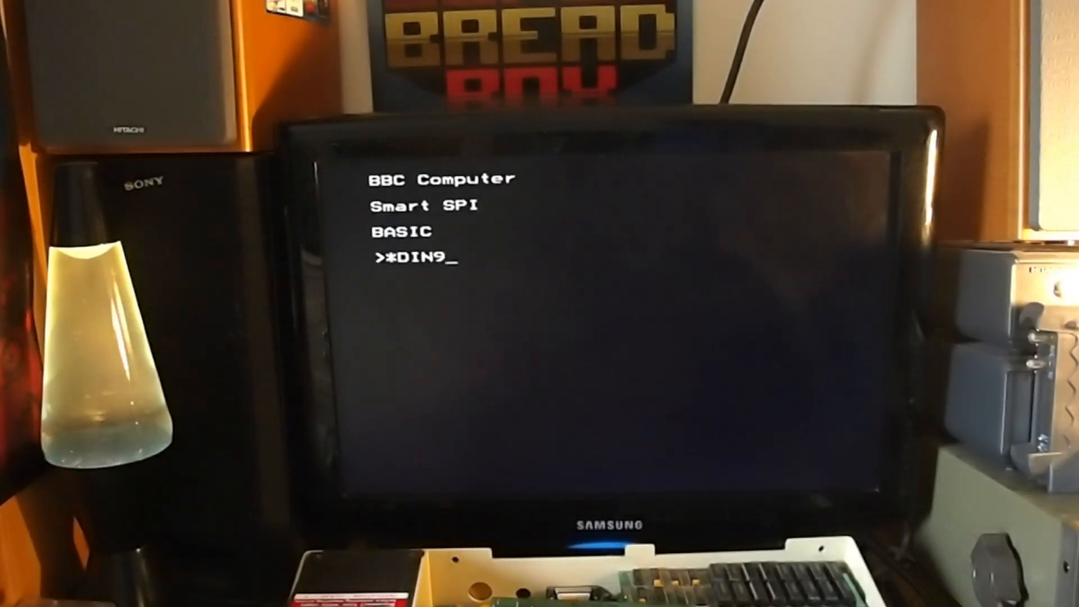
text(2)
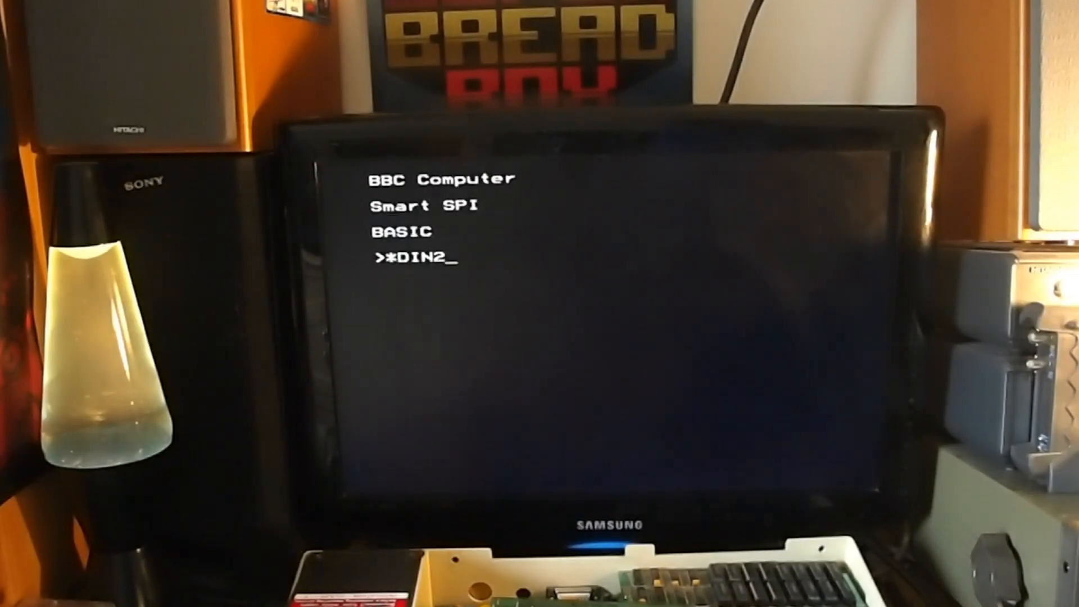
text(91)
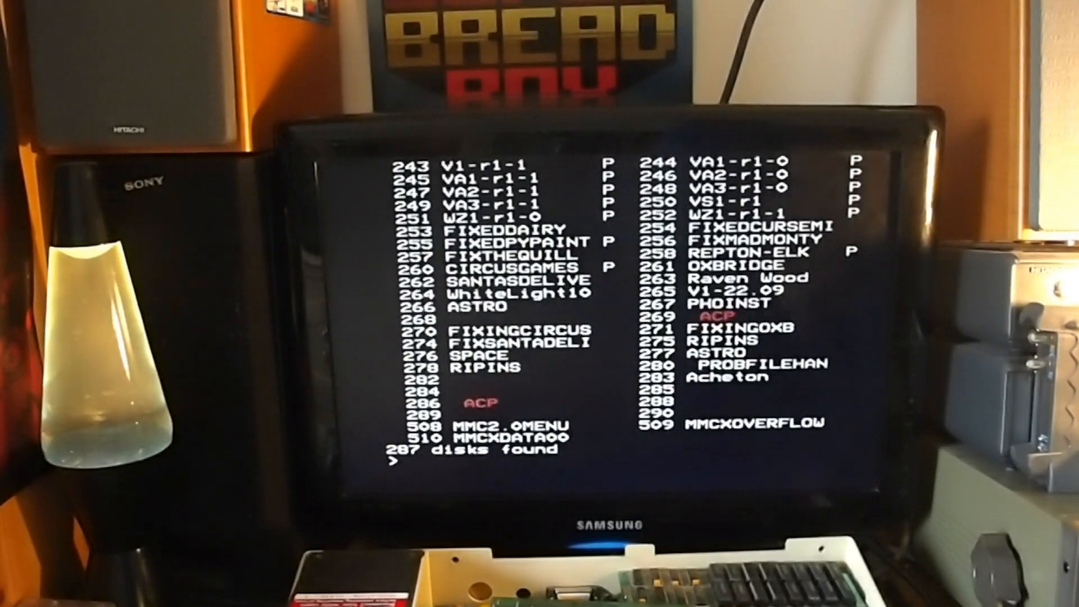
text(*)
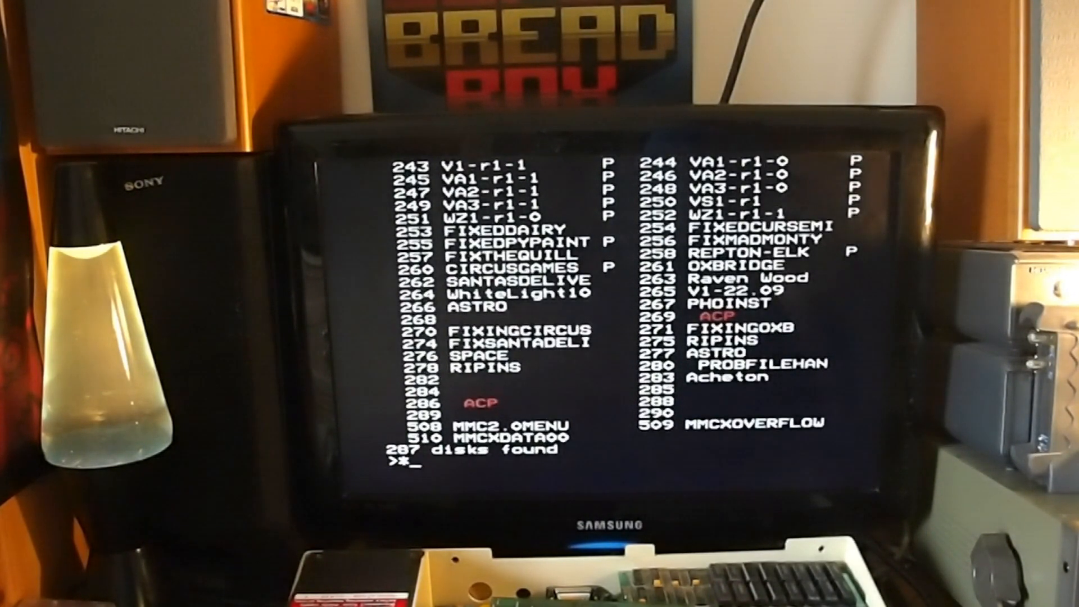
text(2)
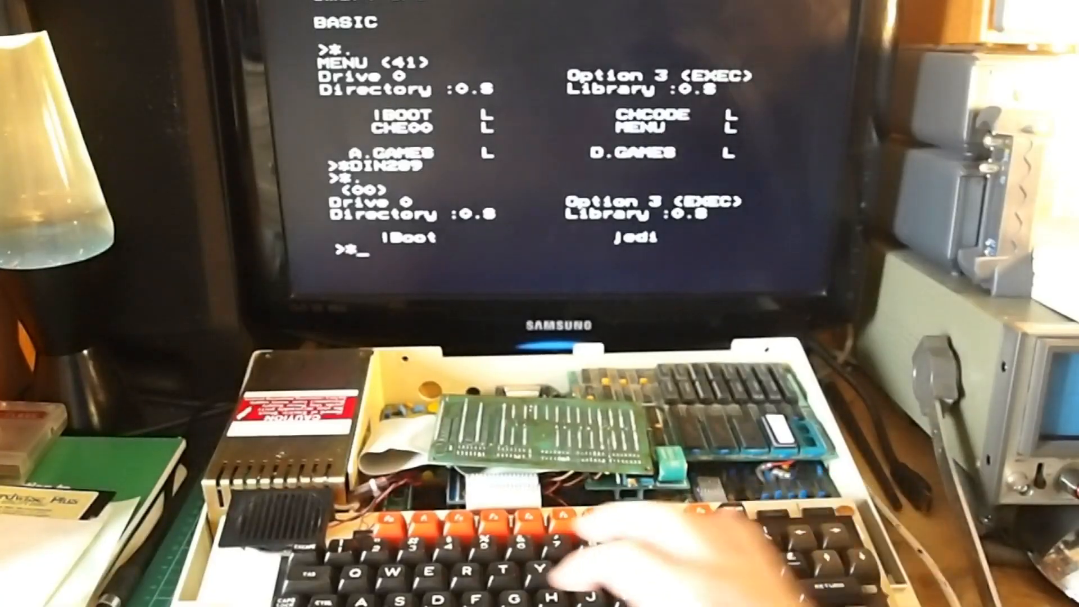
text(EX.)
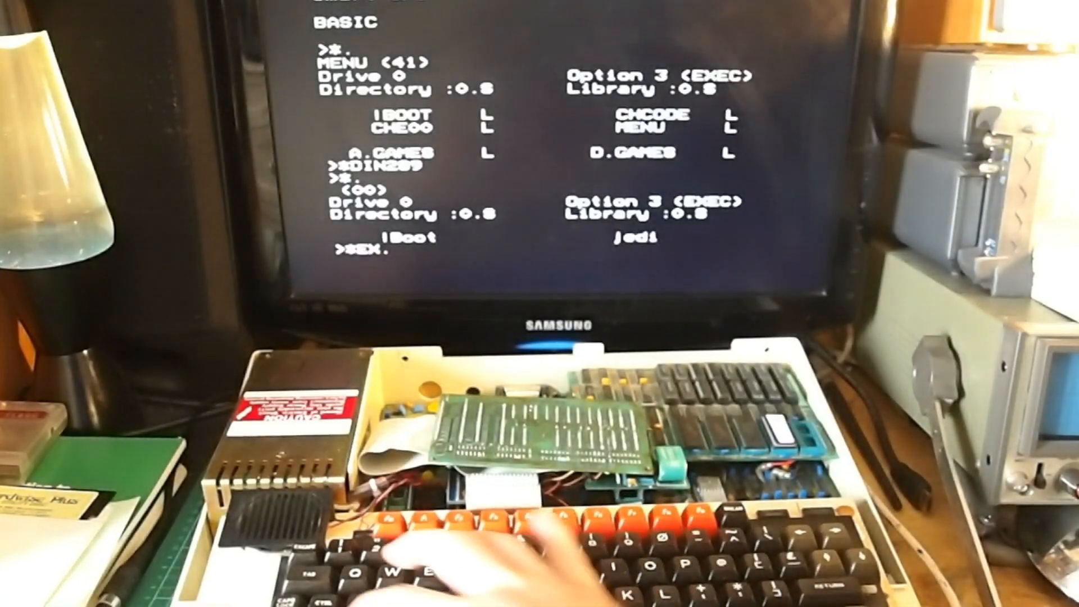
text(1800)
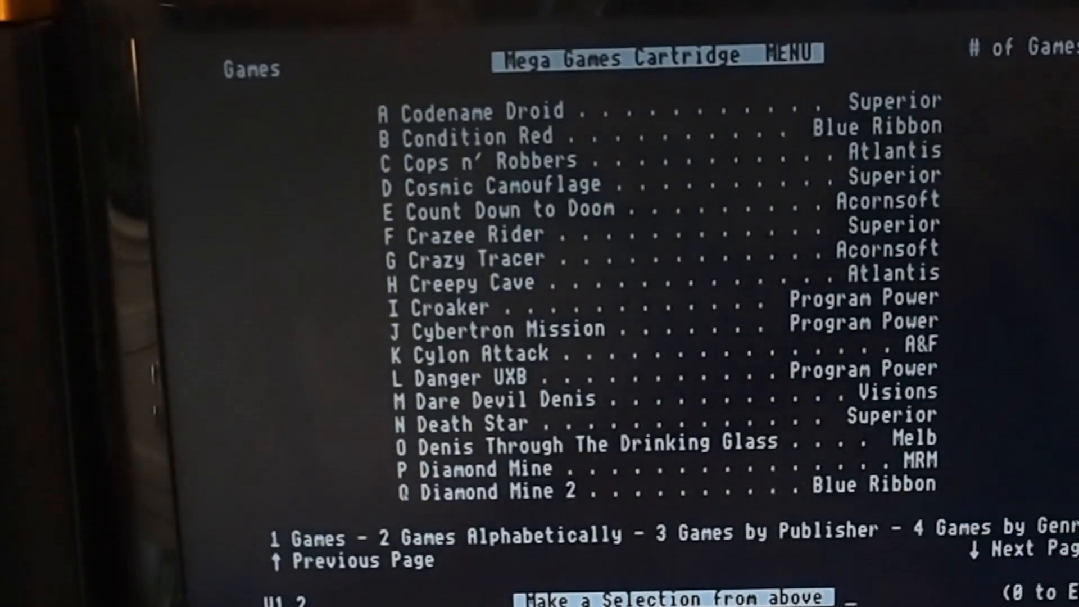
Page through the games list to show Codename Droid through Diamond Mine 2
key(4)
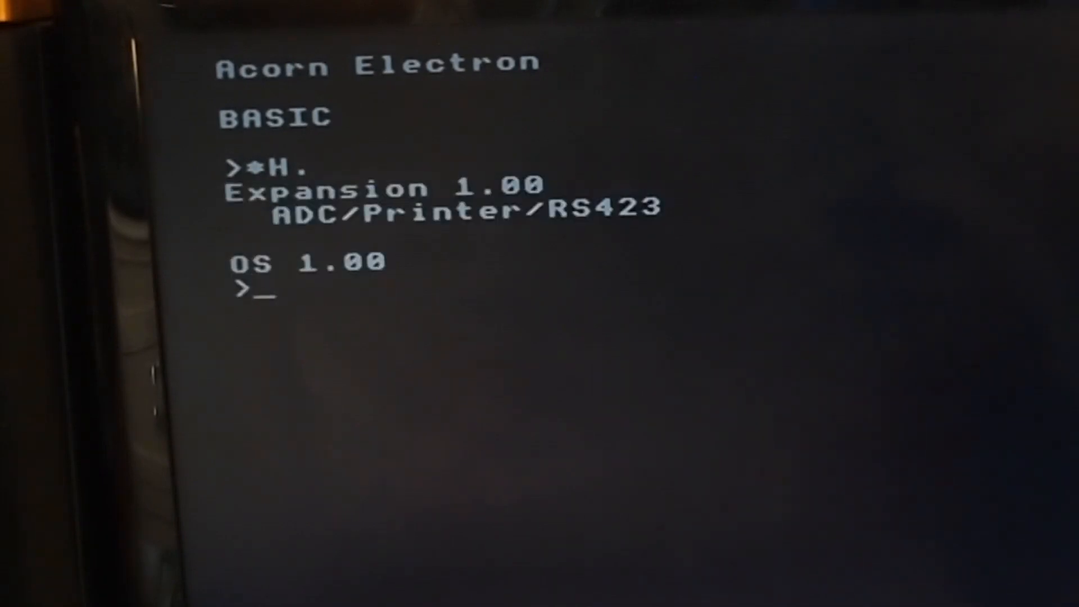
Show the ROM help, reporting Expansion 1.00 ADC/Printer/RS423 and OS 1.00
key(Return)
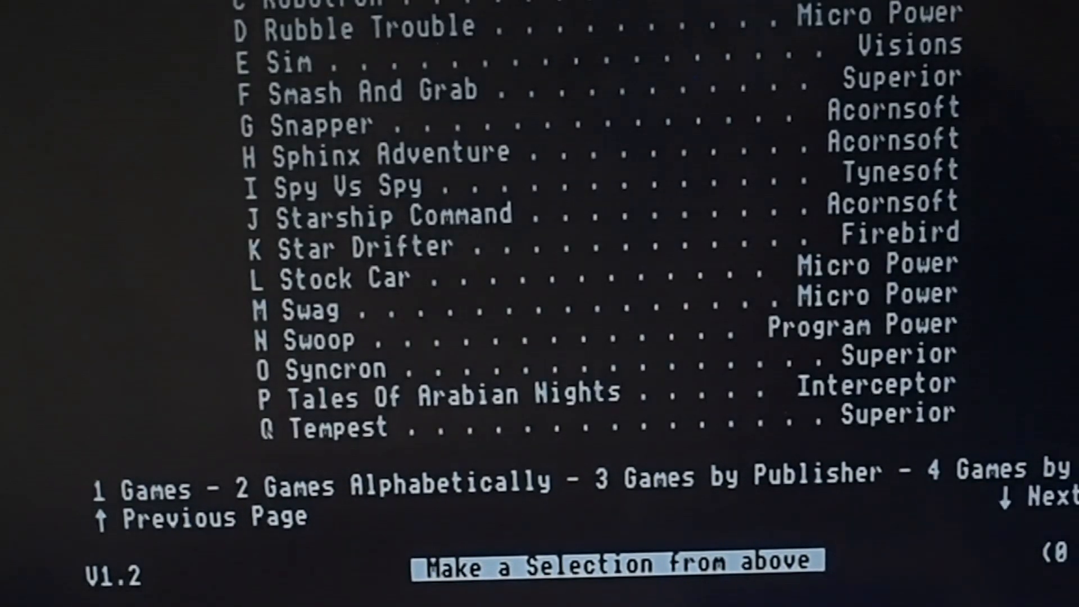
Go back to the Positron–Repton page and enter 0 as the selection
key(Down)
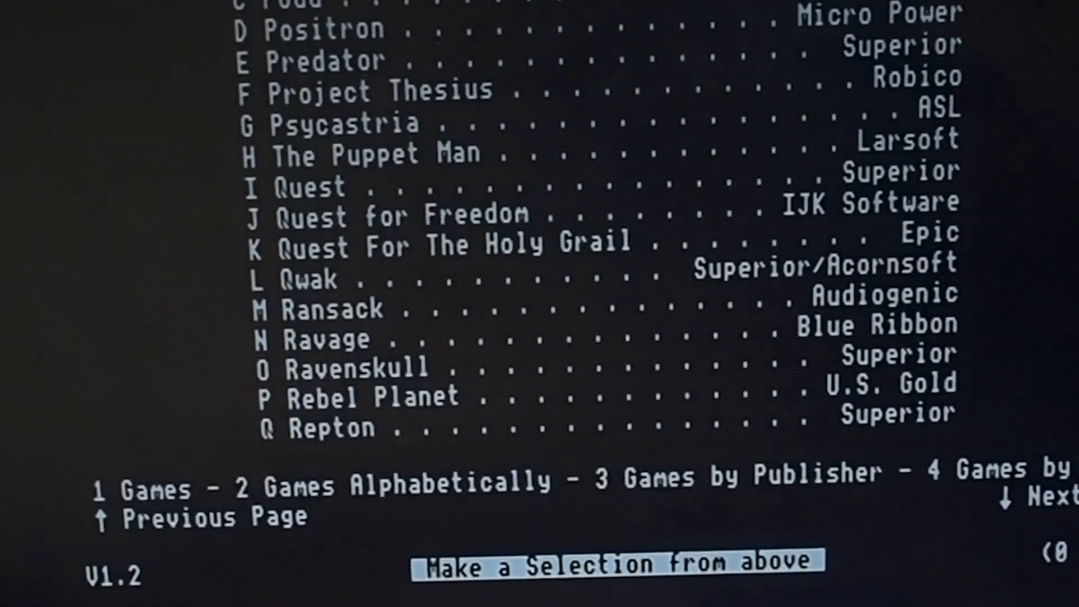
text(0)
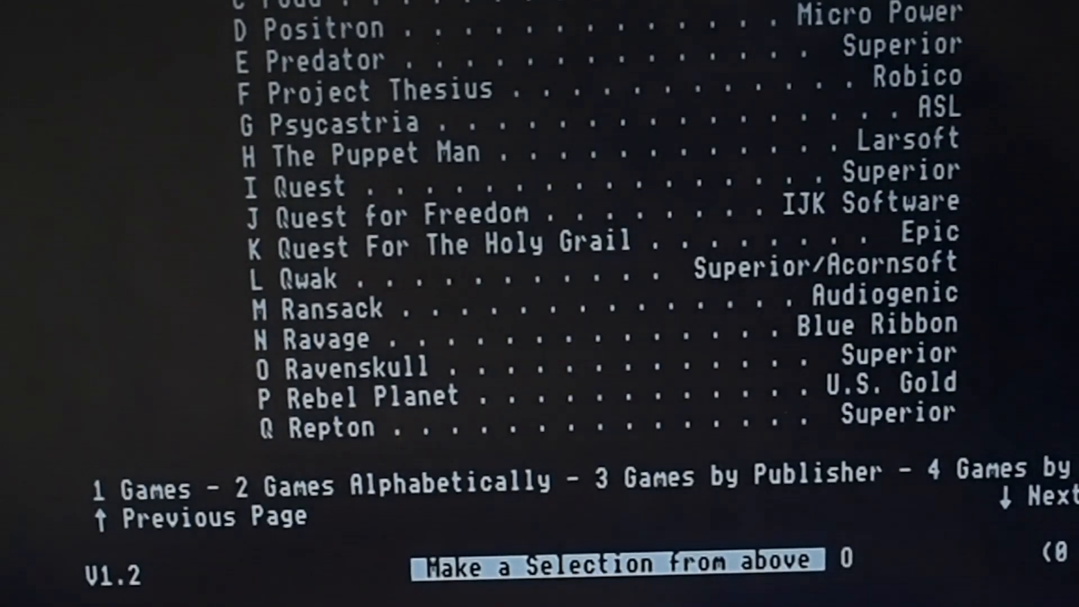